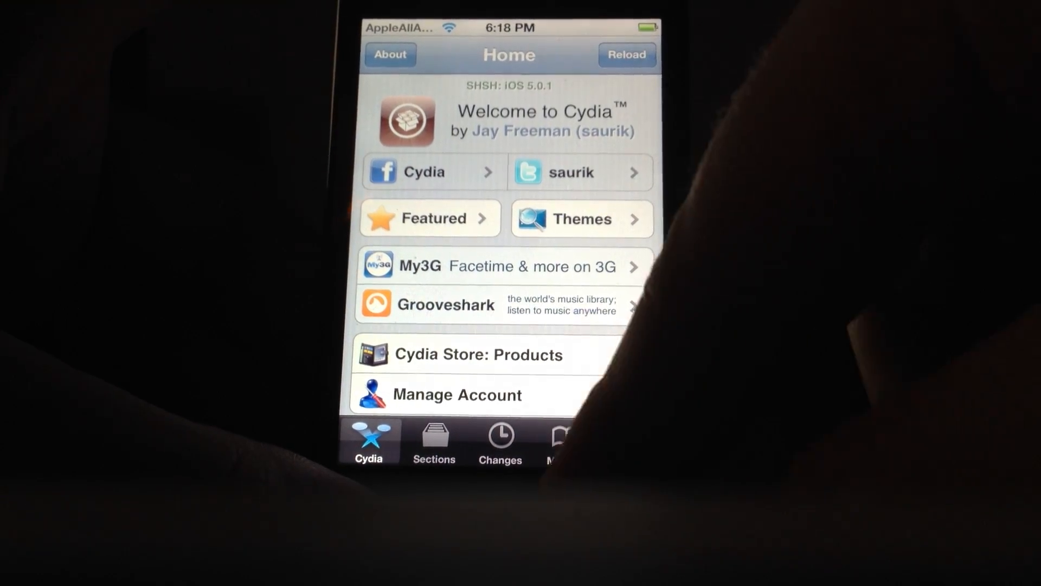
Step: Add the sinfuliphonerepo.com source under Manage > Sources in Cydia
left_click(568, 442)
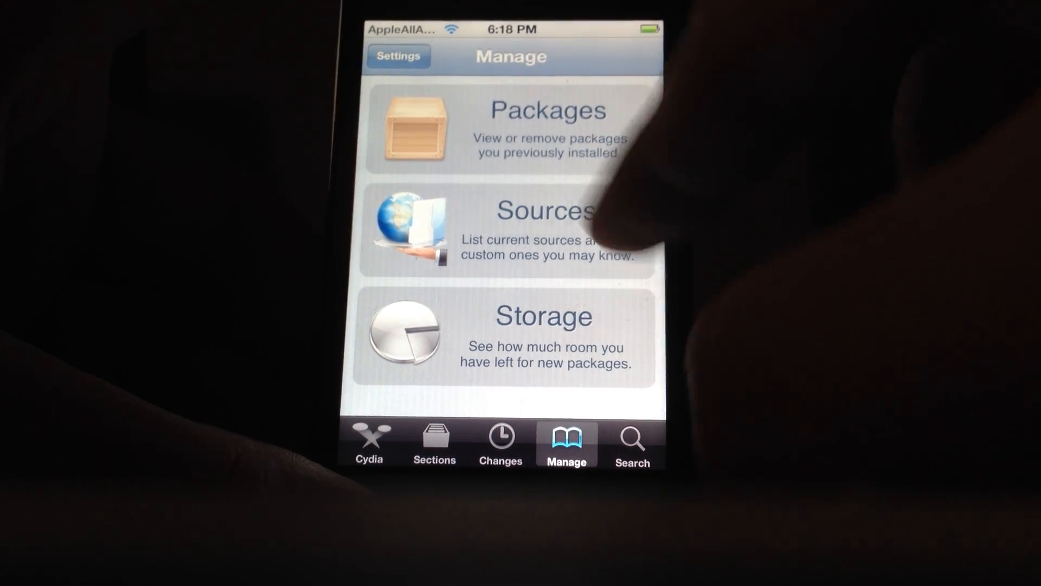
left_click(531, 229)
type("/www.sinfuliphonerepo.com")
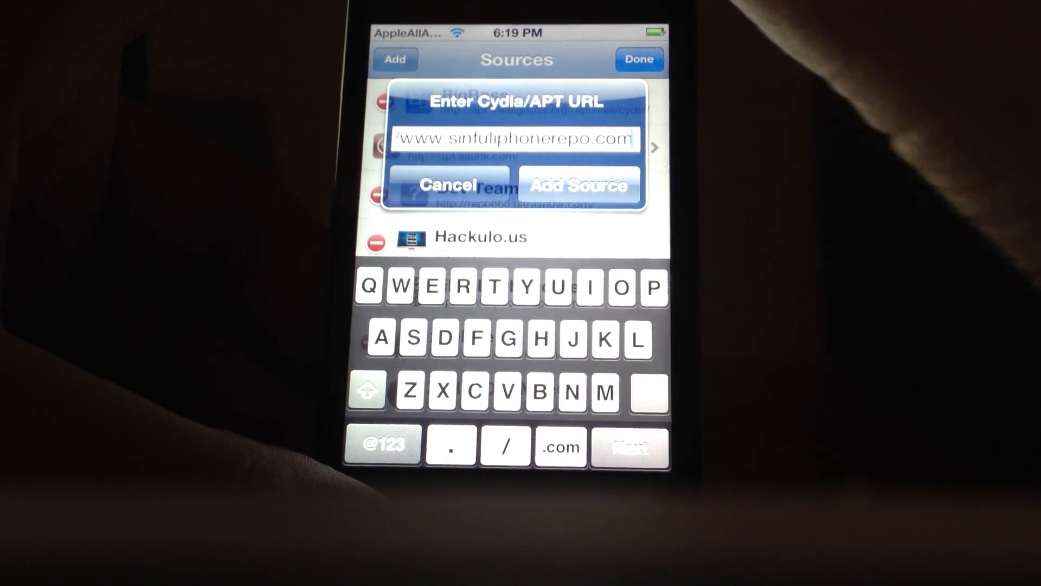
left_click(577, 184)
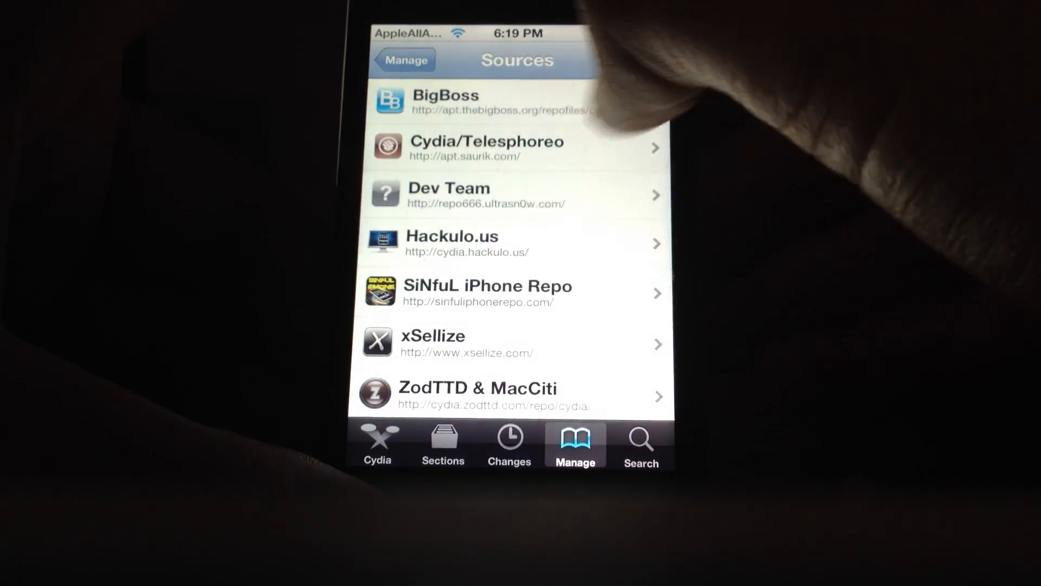
Step: Open the AndroidLock XT package in the SiNfuL iPhone Repo
left_click(488, 293)
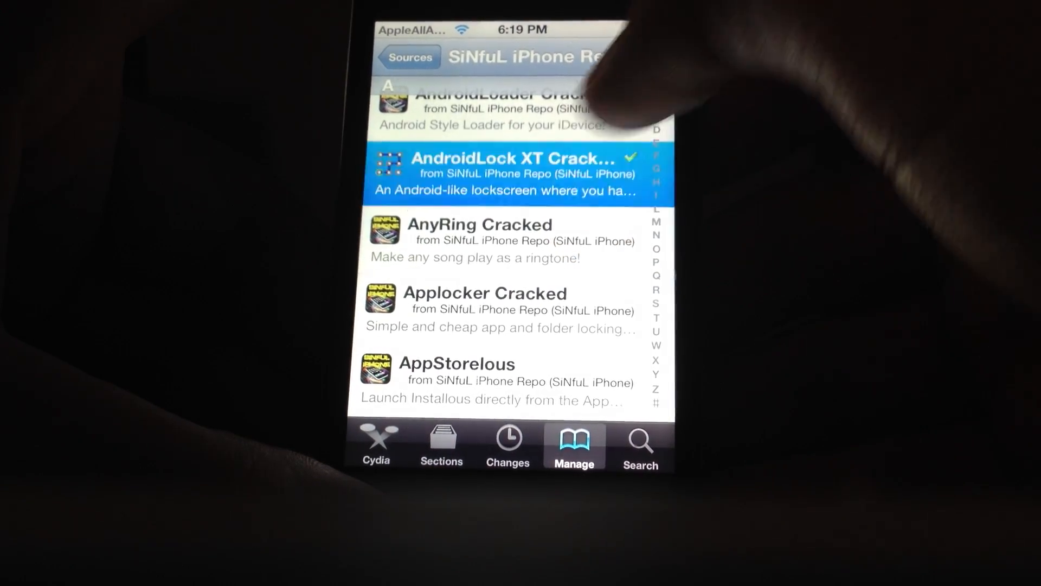
left_click(505, 174)
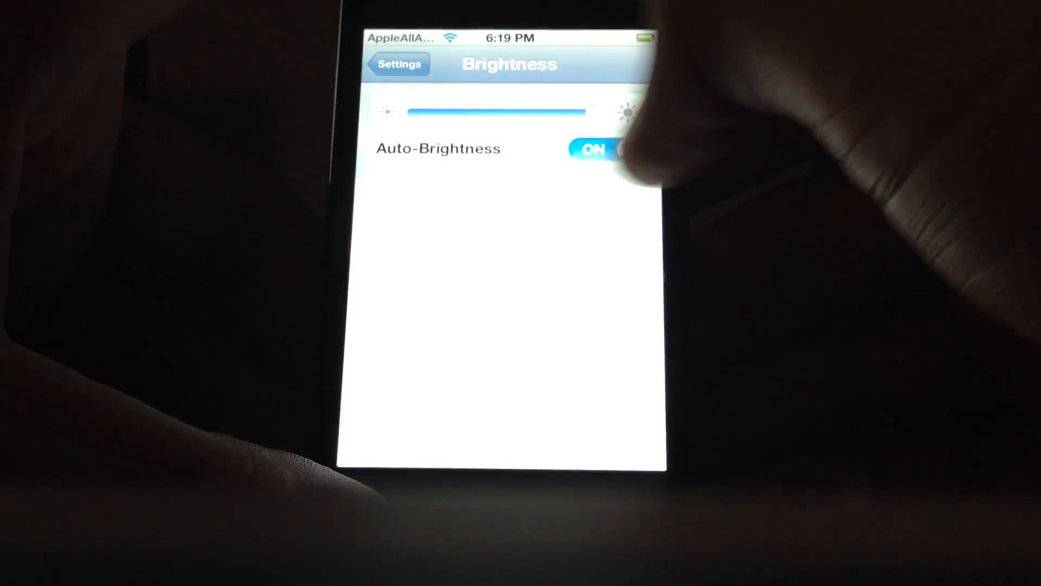
Step: Return to the main Settings list, scroll down and open AndroidLock XT
left_click(397, 64)
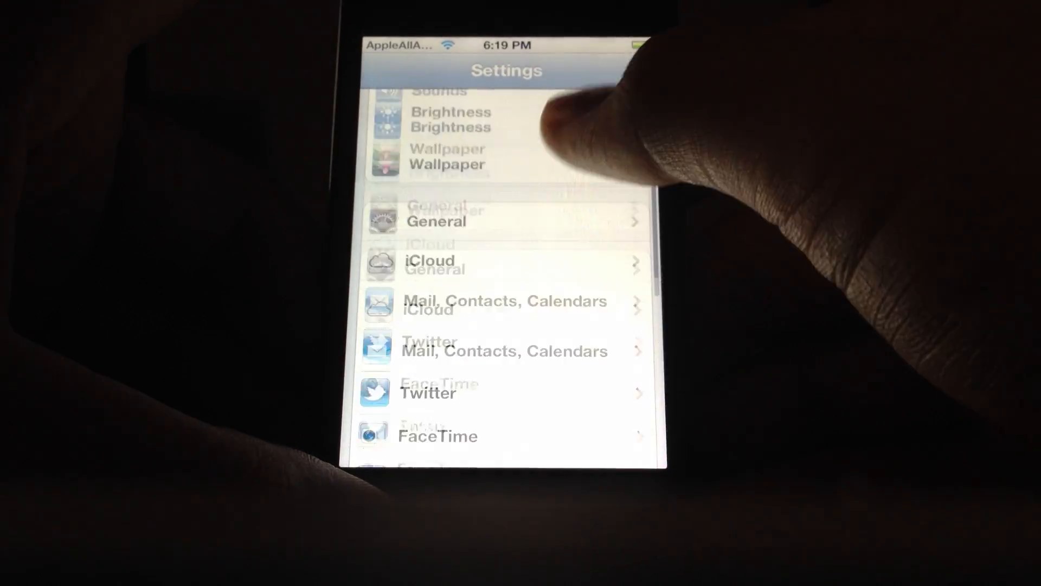
scroll("down", 3)
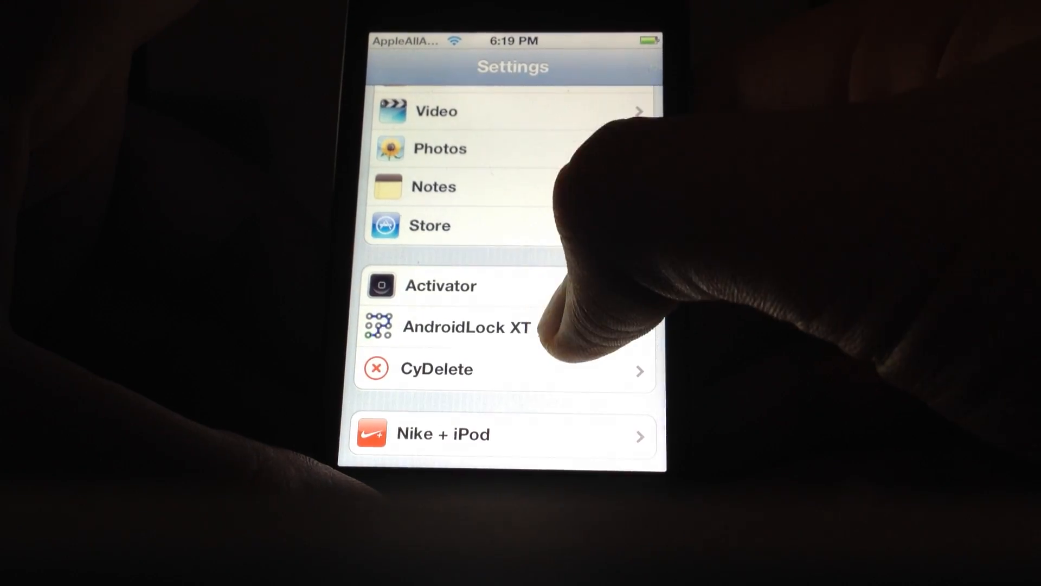
left_click(467, 325)
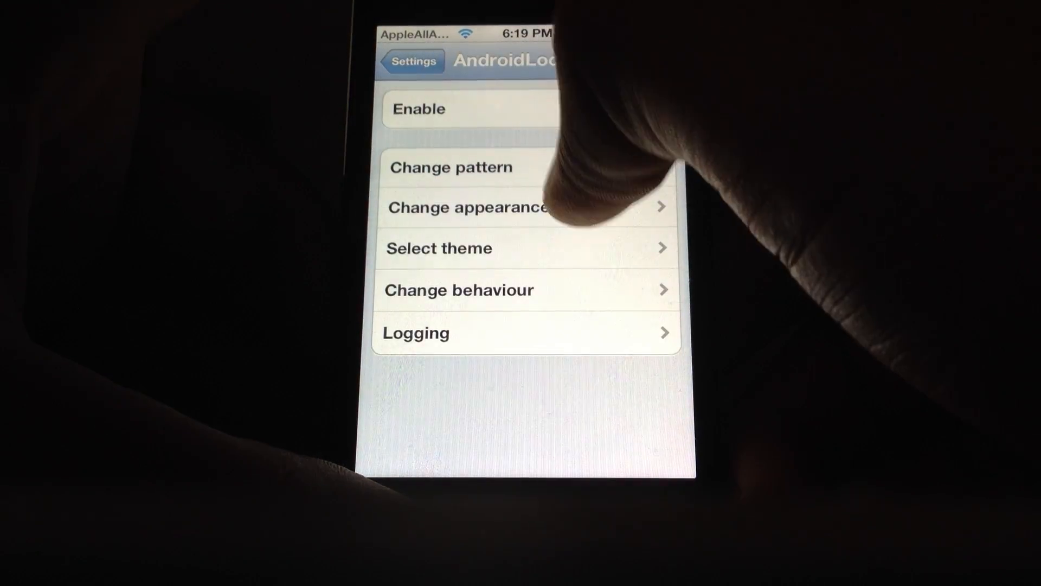
Step: Set up the AndroidLock XT lock and open the Select theme list
left_click(468, 207)
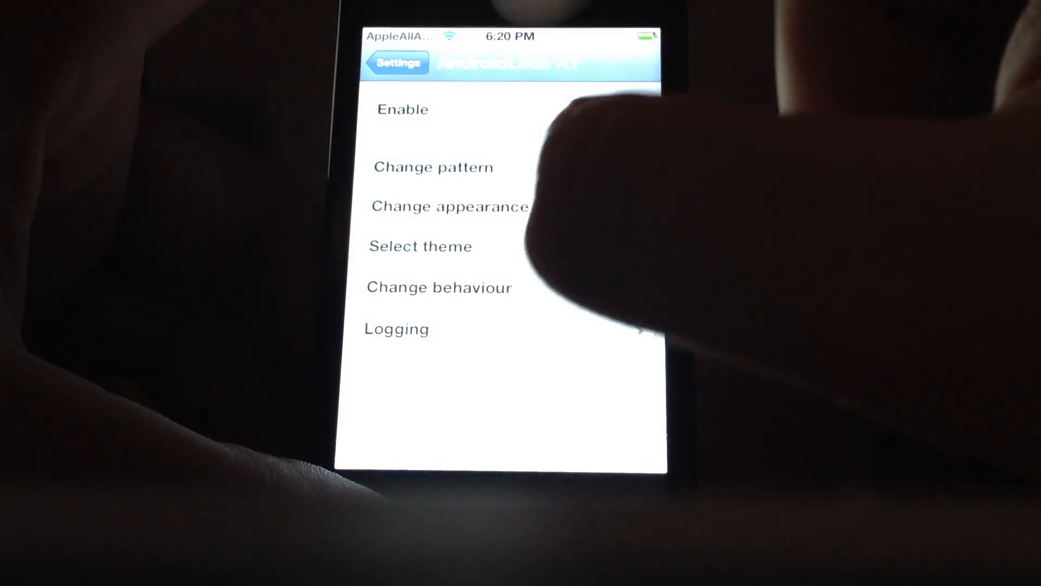
left_click(419, 247)
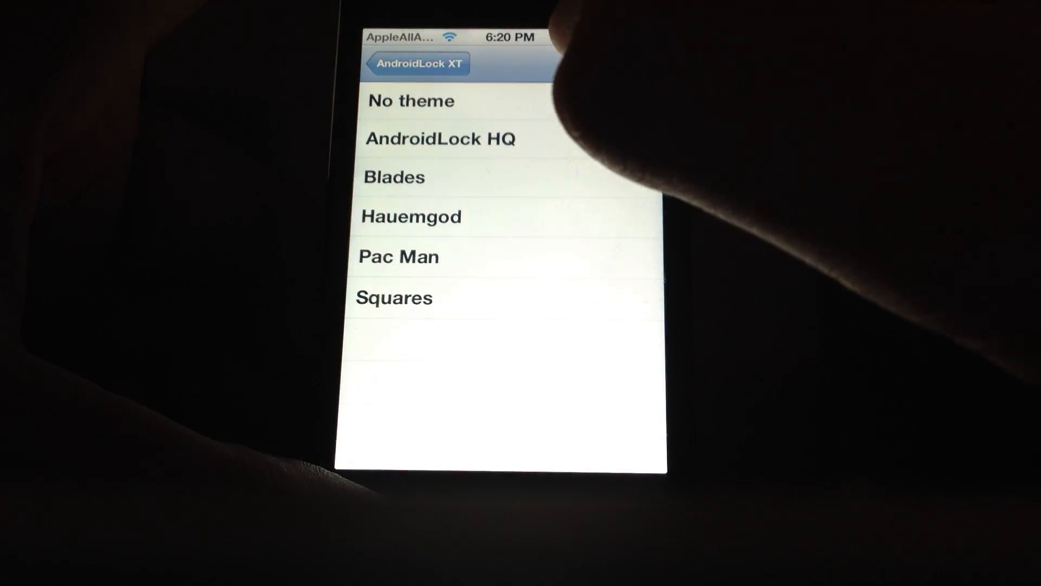
Step: Pick a lock-screen theme, then relaunch Settings from the home screen
left_click(405, 178)
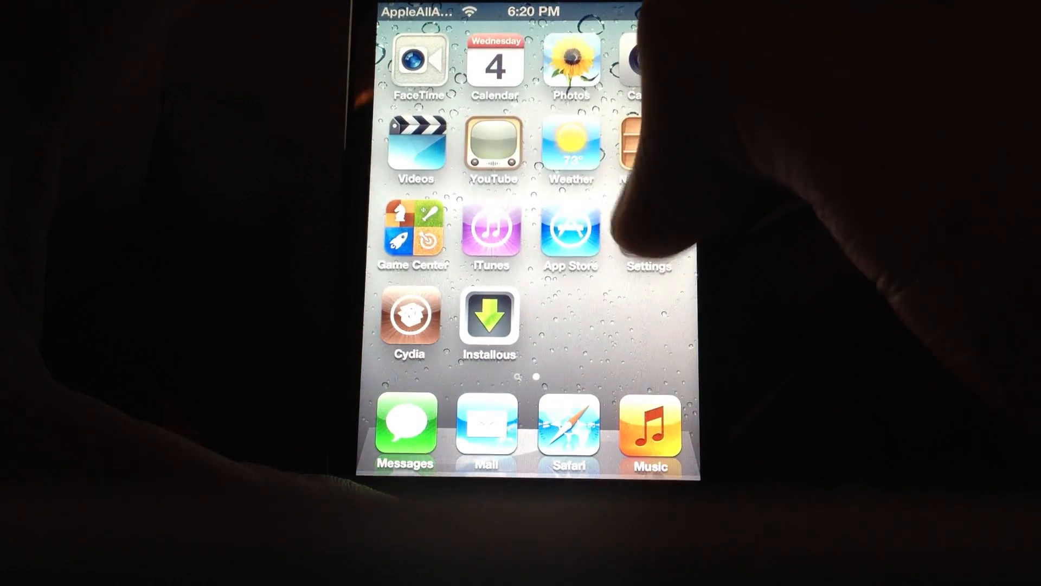
left_click(647, 233)
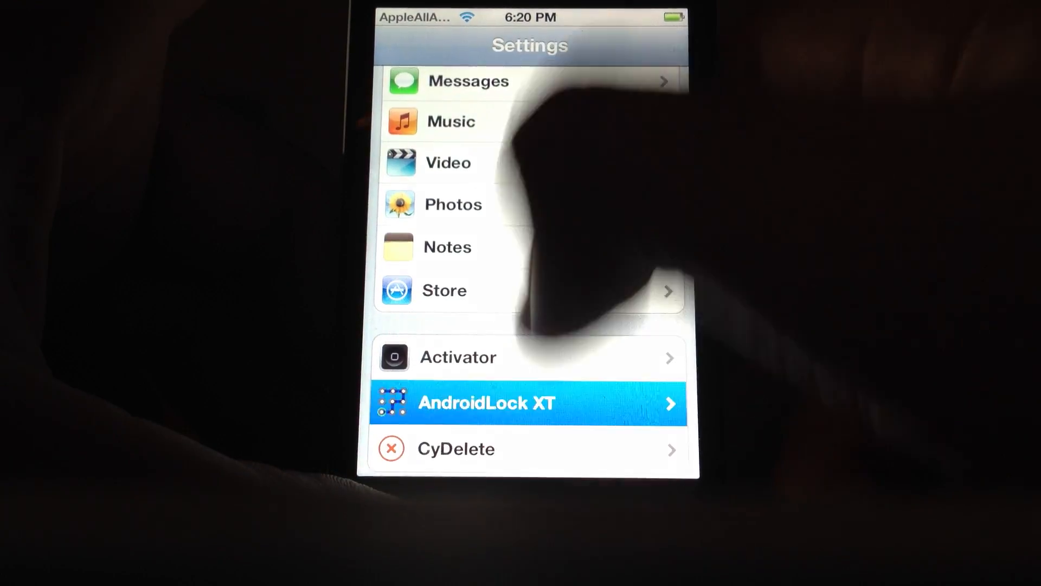
Step: Choose the allowed wrong-attempt count under AndroidLock XT's Max attempts option
left_click(488, 403)
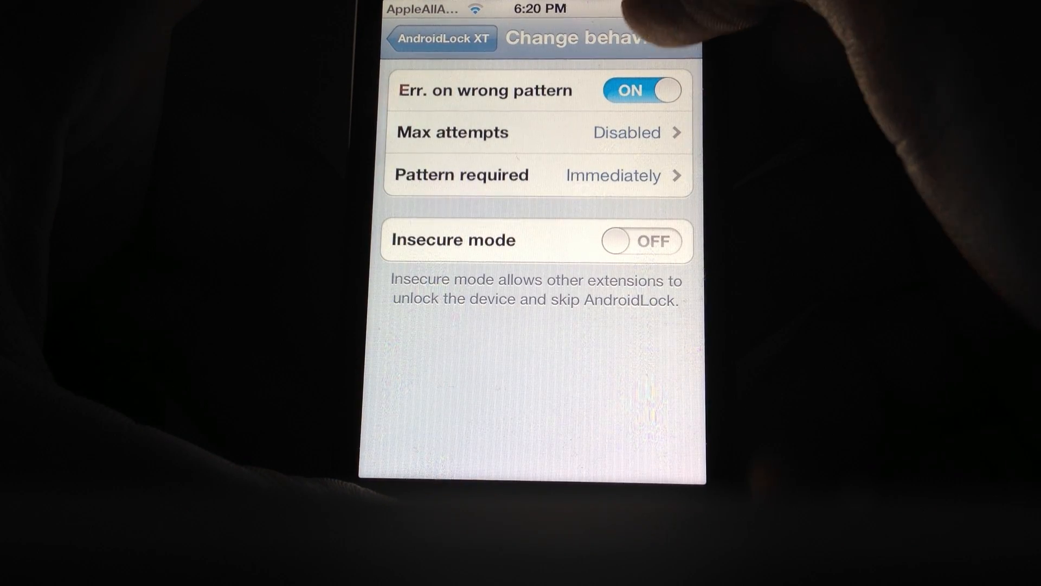
left_click(538, 132)
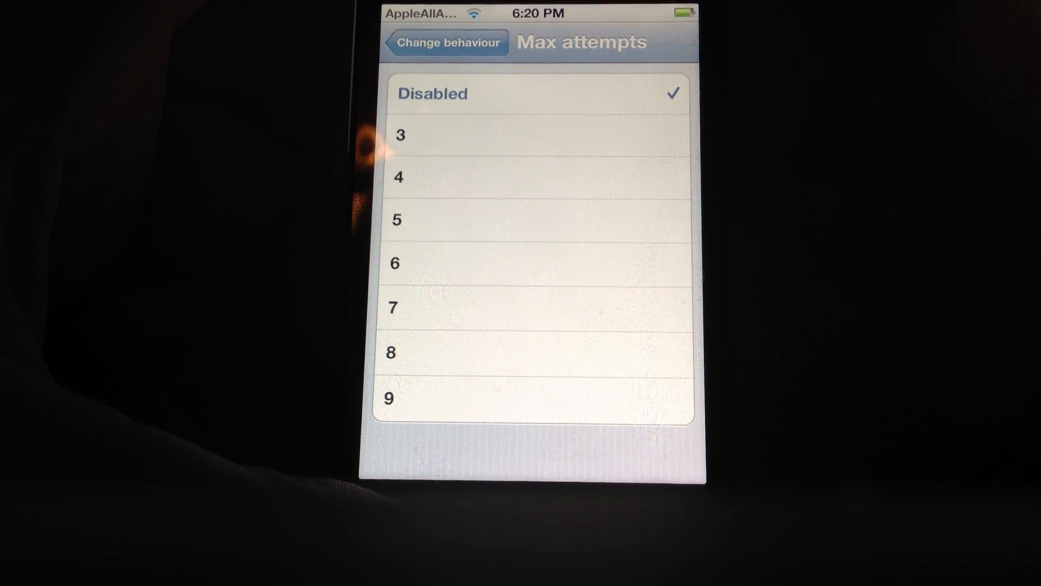
left_click(444, 42)
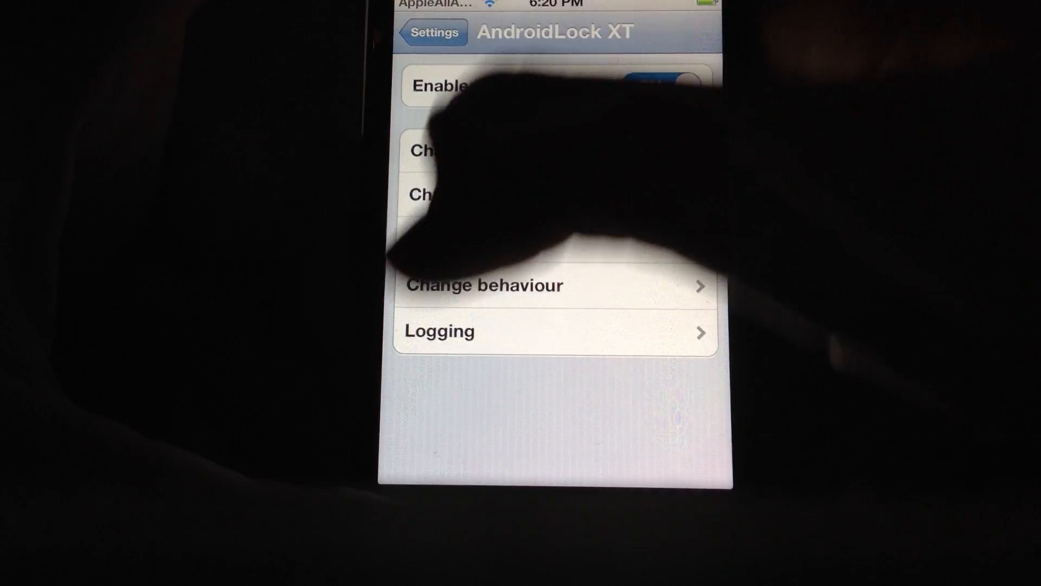